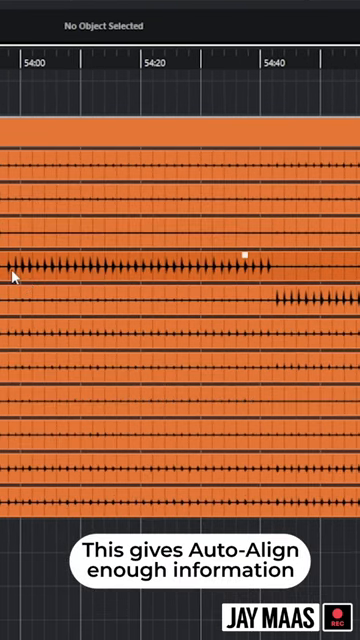
pyautogui.hscroll(3)
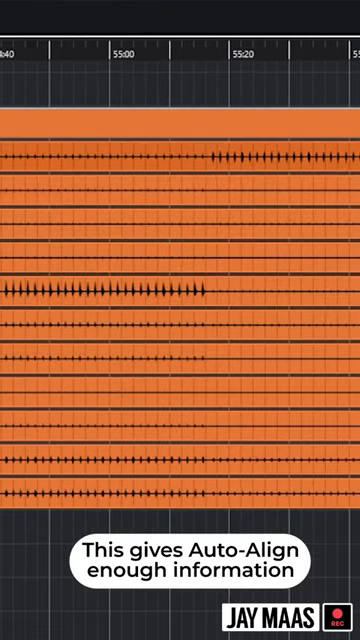